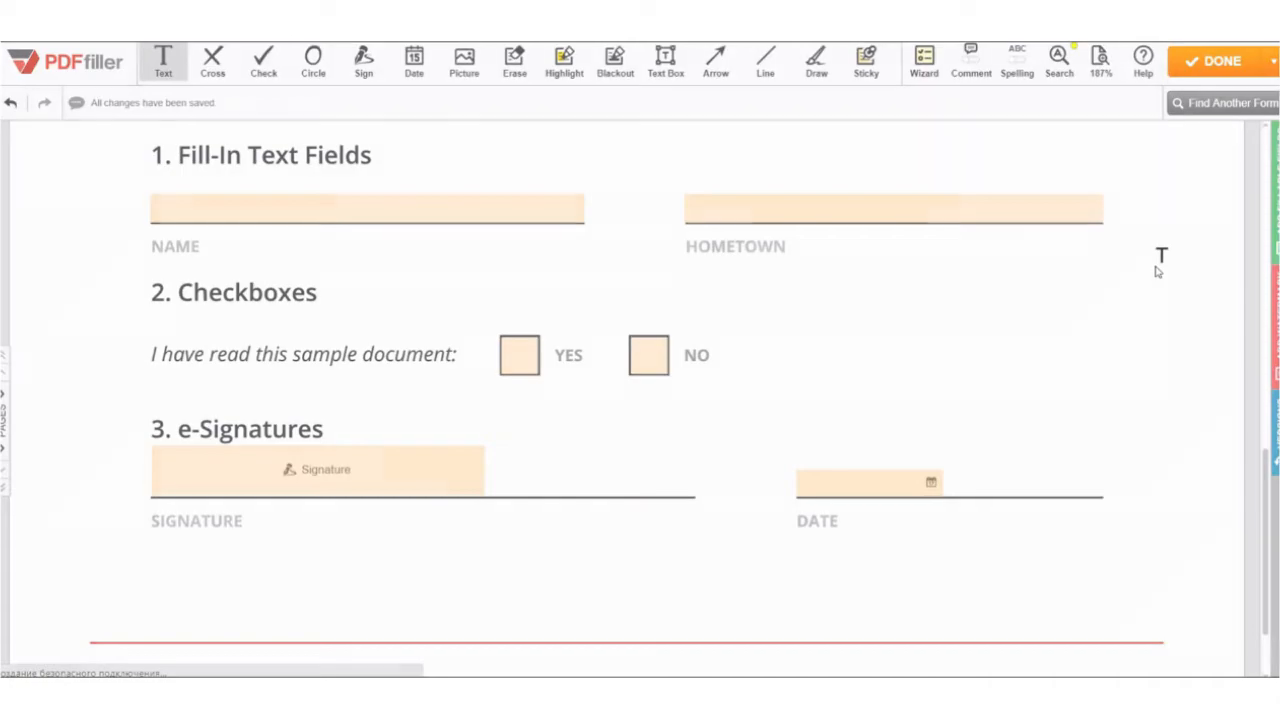
# - Move to LinkToFill and set public access to expire on 08/10/2017
pyautogui.click(1221, 61)
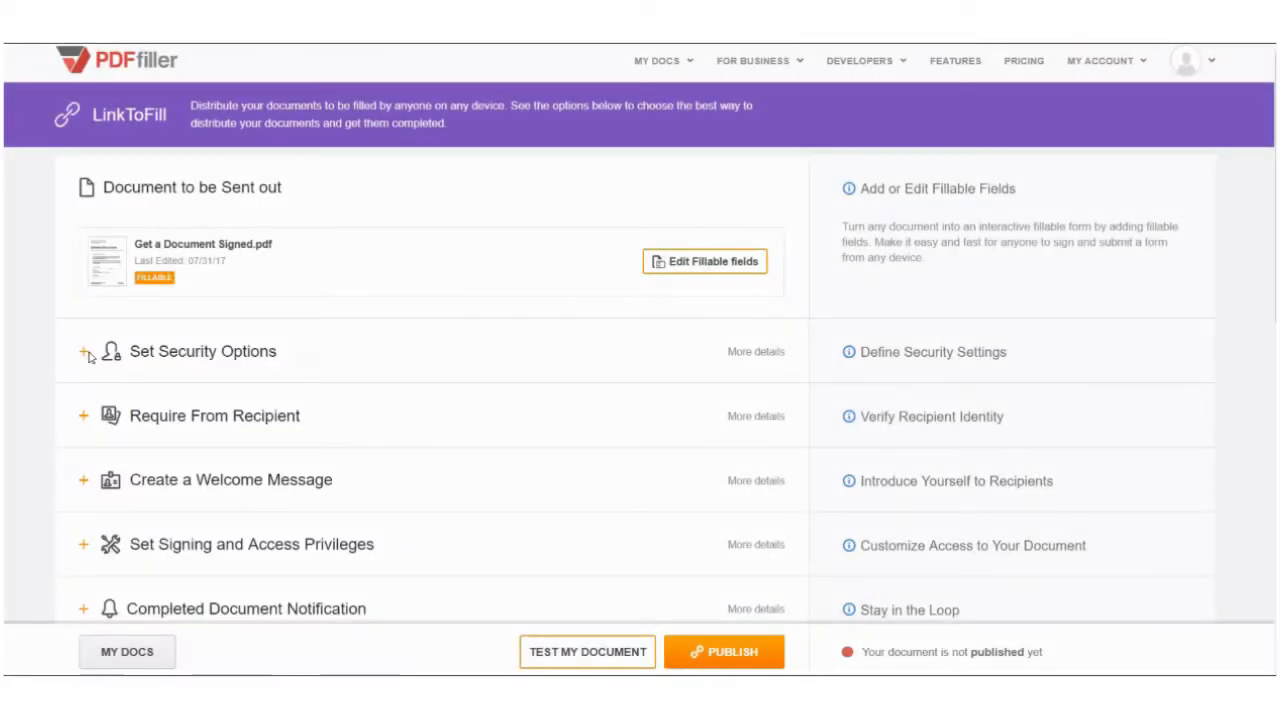
pyautogui.click(83, 351)
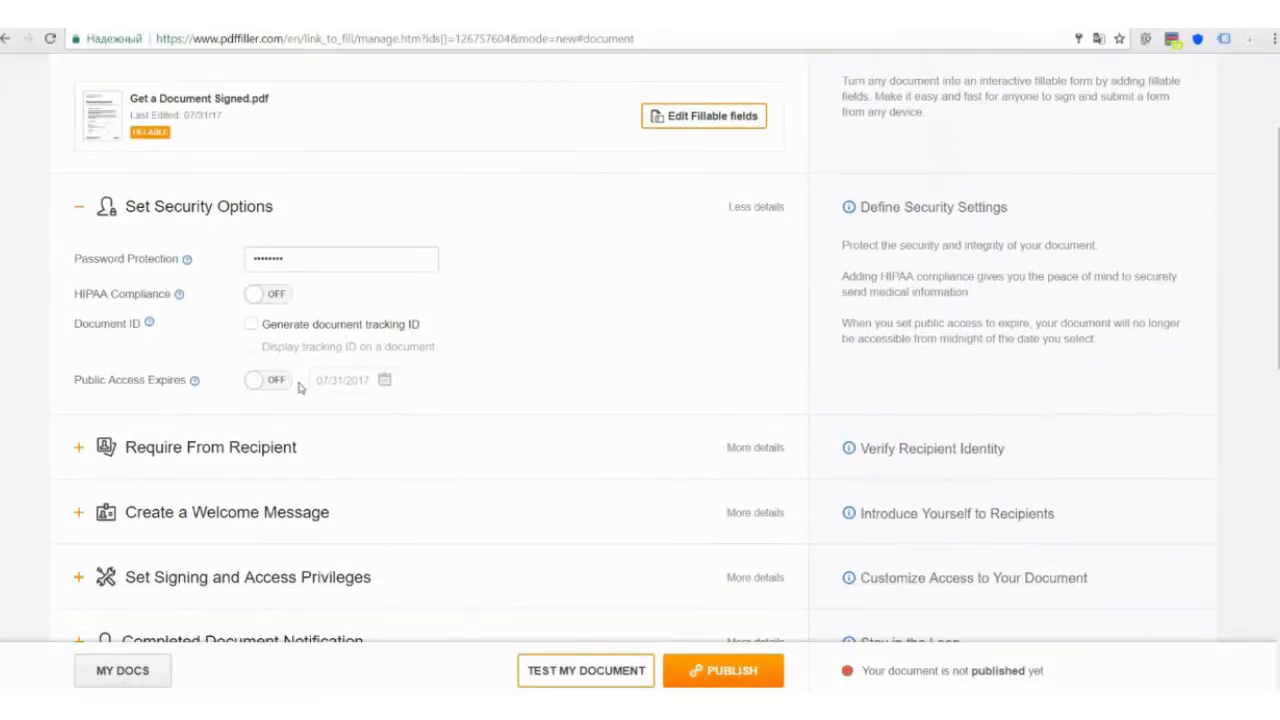
pyautogui.click(267, 380)
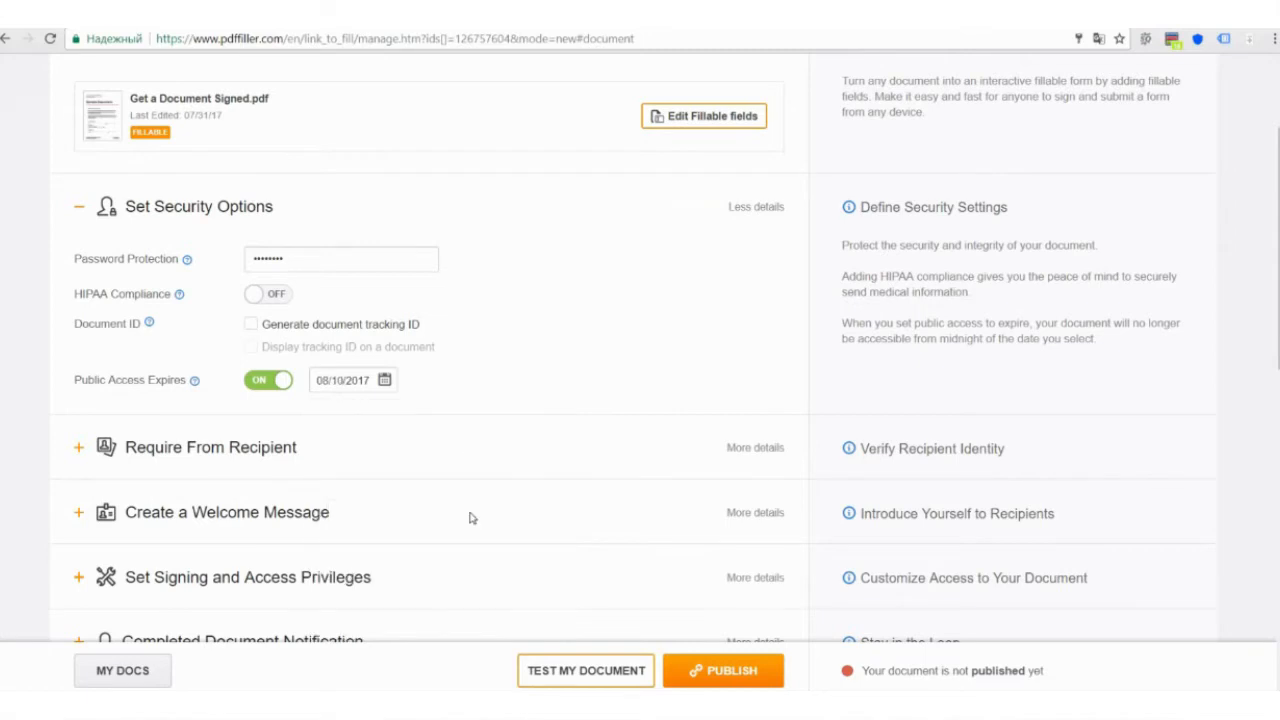
pyautogui.scroll(-3)
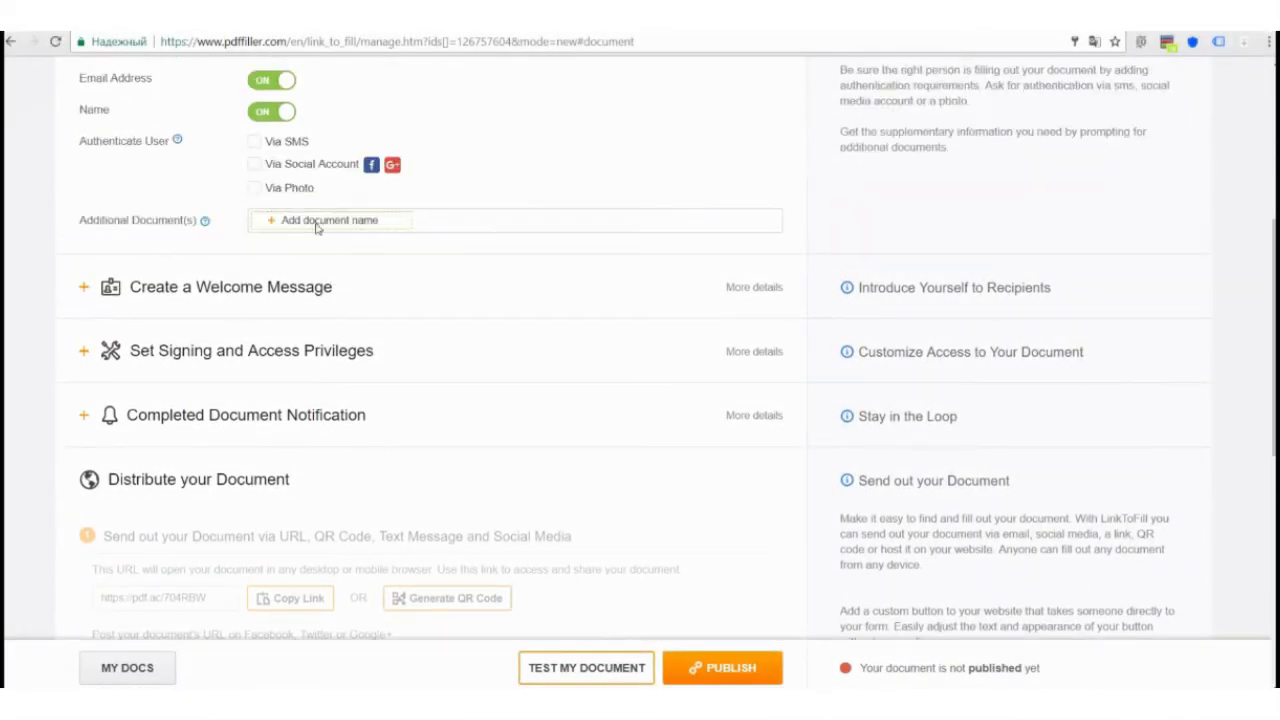
# - Add 'Passport' as a required additional document from recipients
pyautogui.click(330, 220)
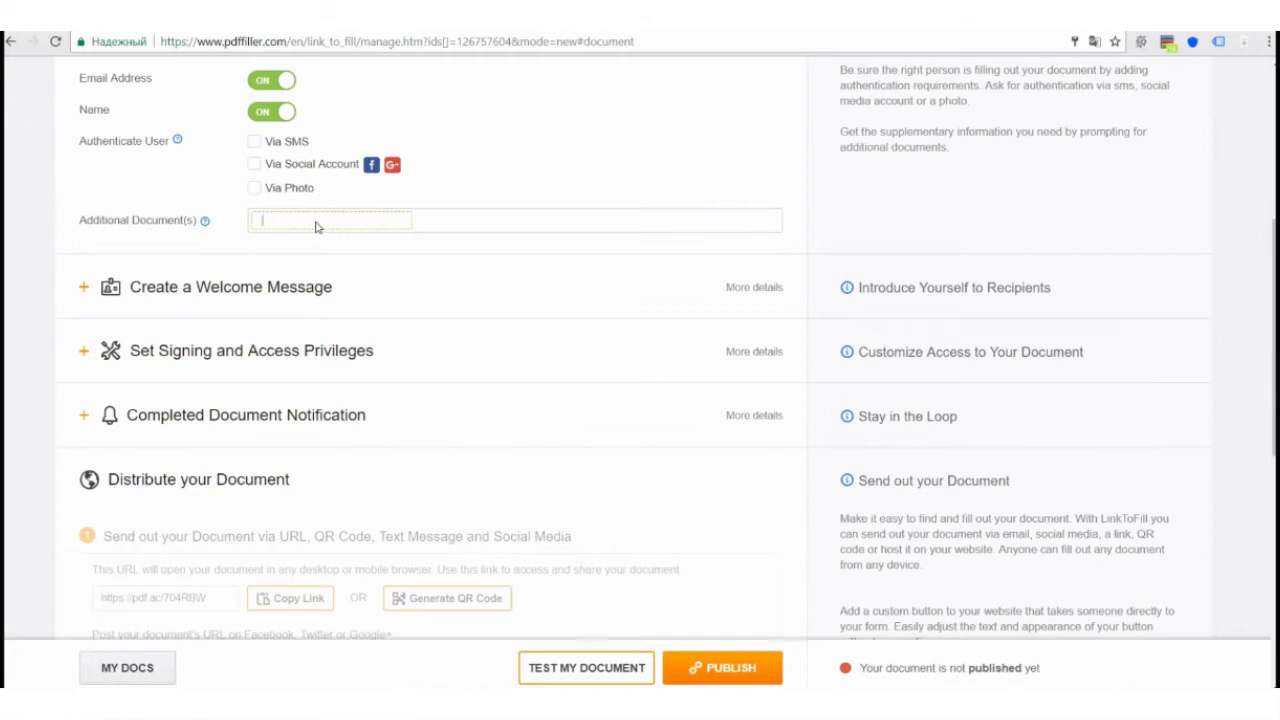
pyautogui.write('Passport')
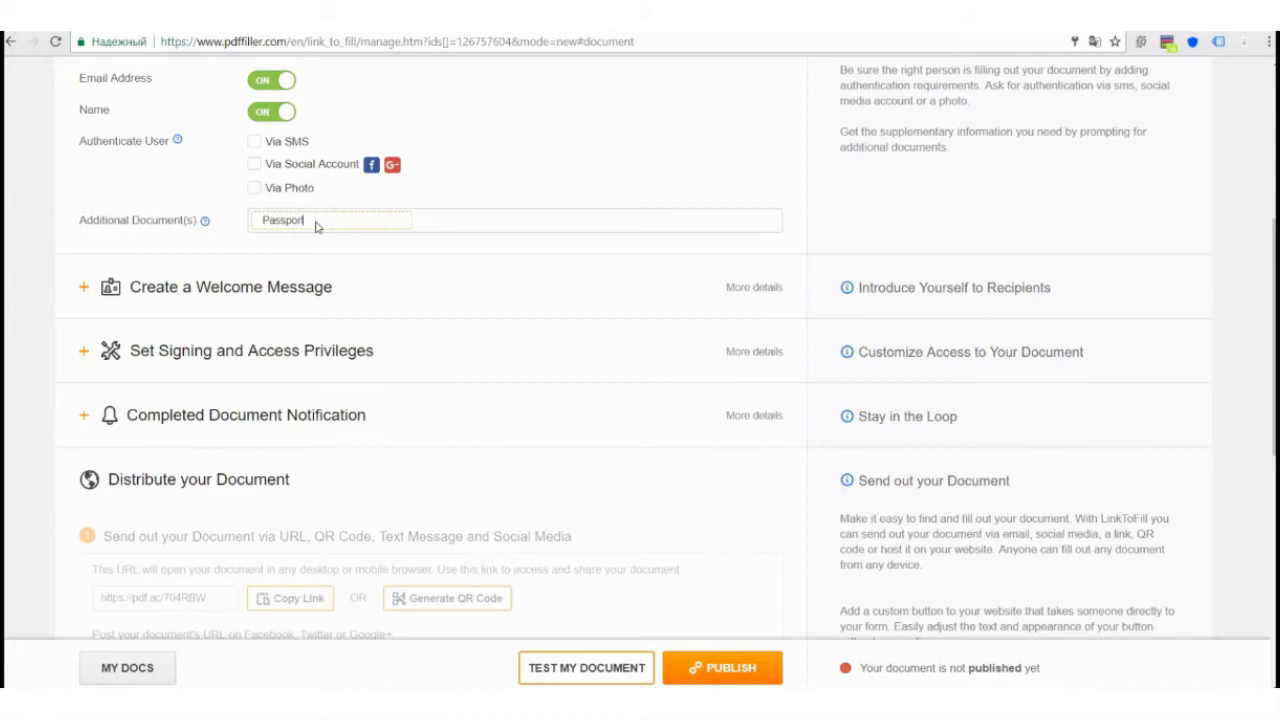
pyautogui.click(230, 287)
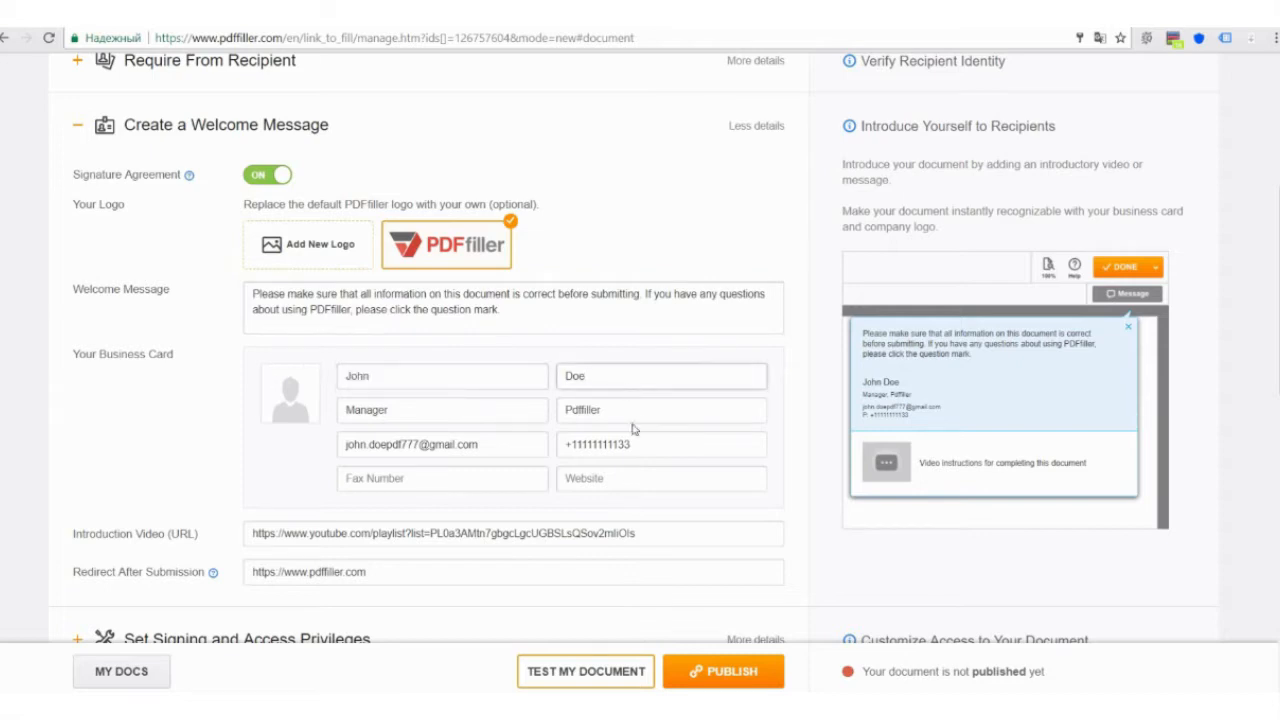
# - Scroll down through the welcome message settings
pyautogui.scroll(-3)
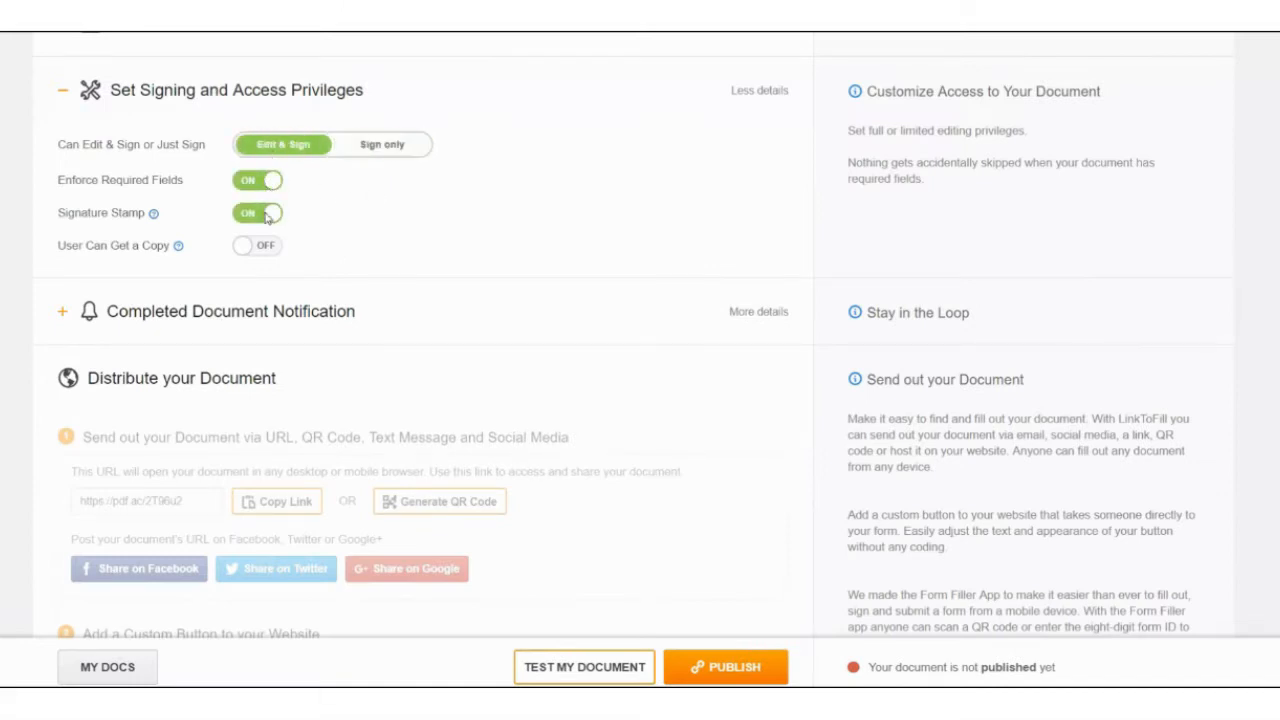
# - Turn the Signature Stamp on for signed documents
pyautogui.click(257, 245)
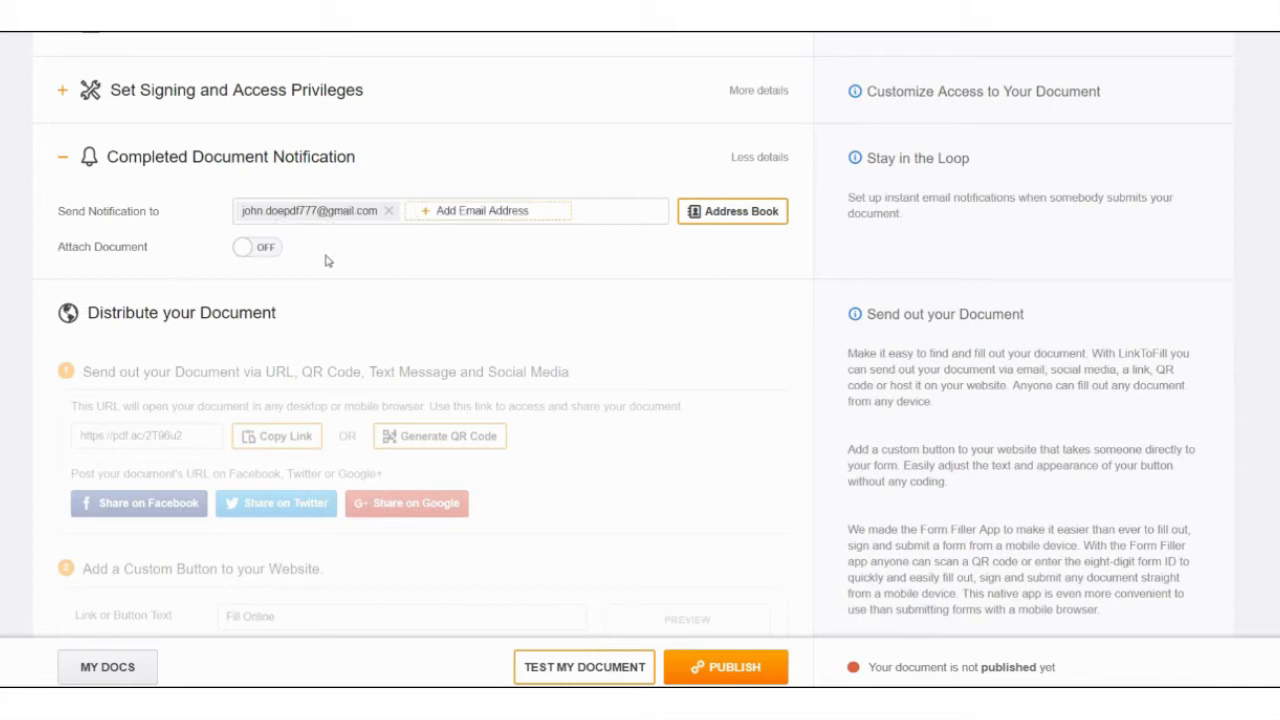
pyautogui.moveTo(157, 237)
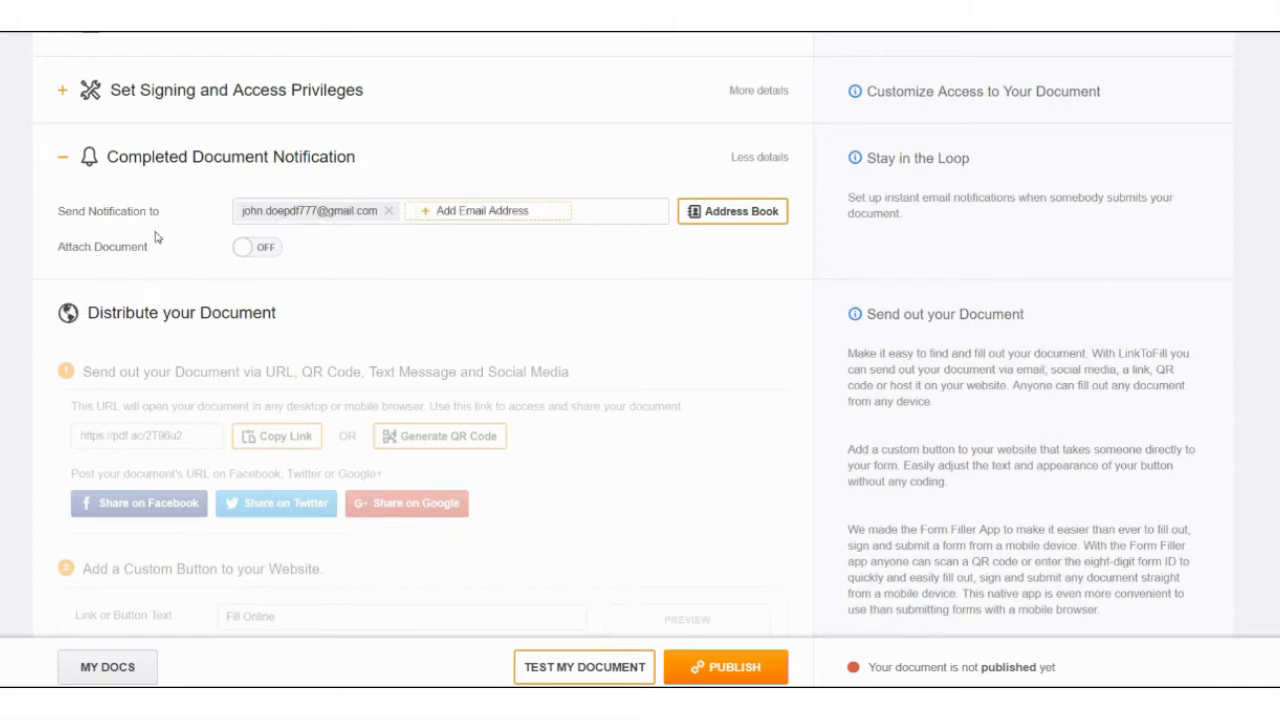
# - Confirm in the Activation dialog to make the document publicly available
pyautogui.scroll(-3)
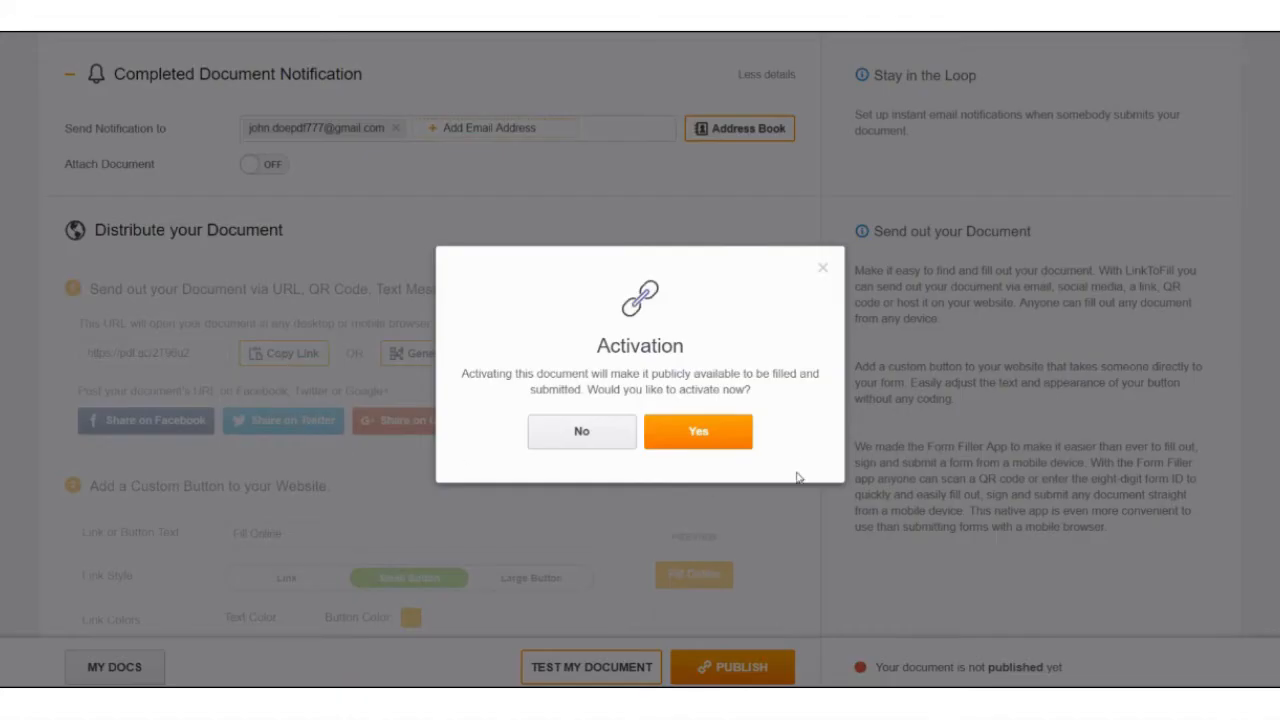
pyautogui.click(698, 431)
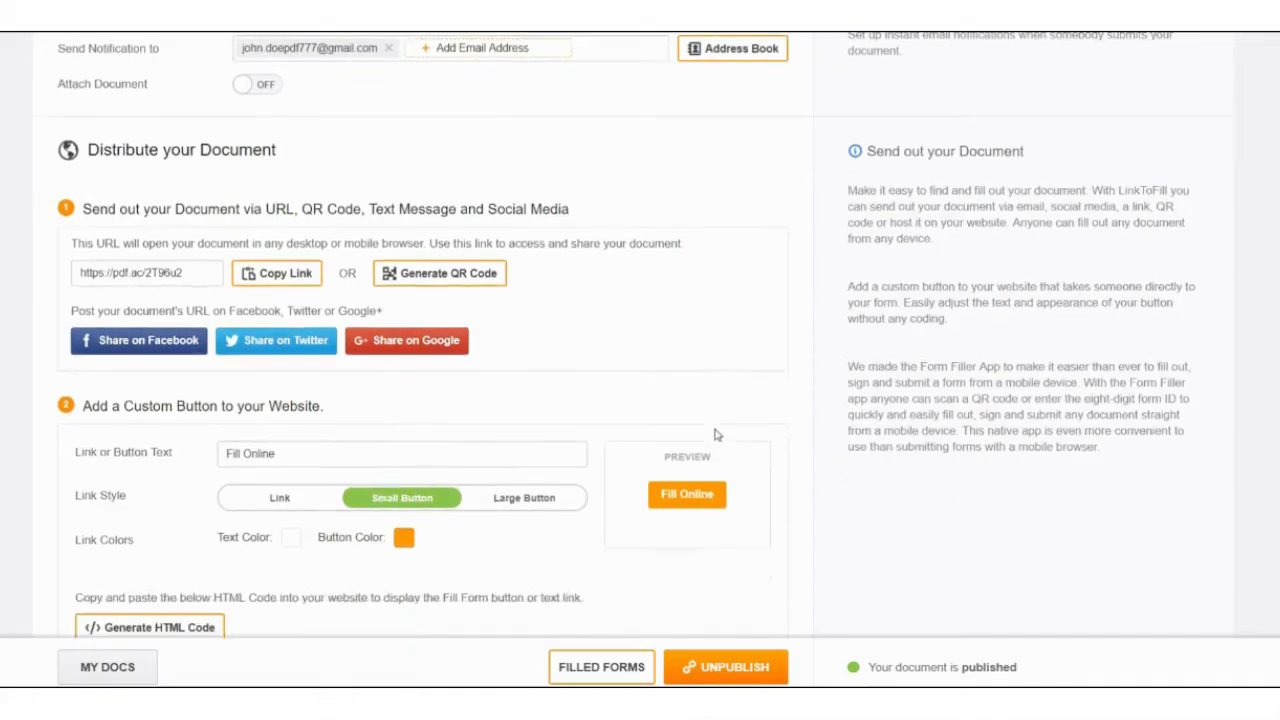
# - Generate the Fill Online button's HTML code and copy the form ID
pyautogui.scroll(-3)
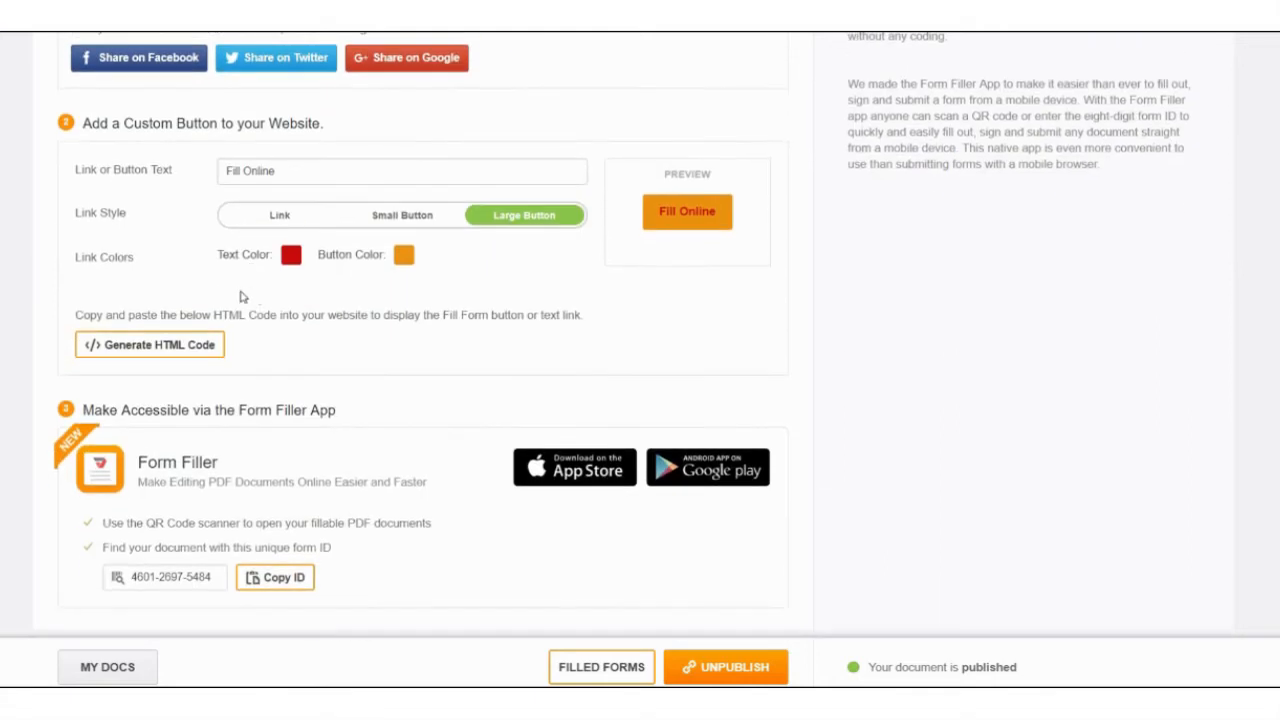
pyautogui.click(150, 344)
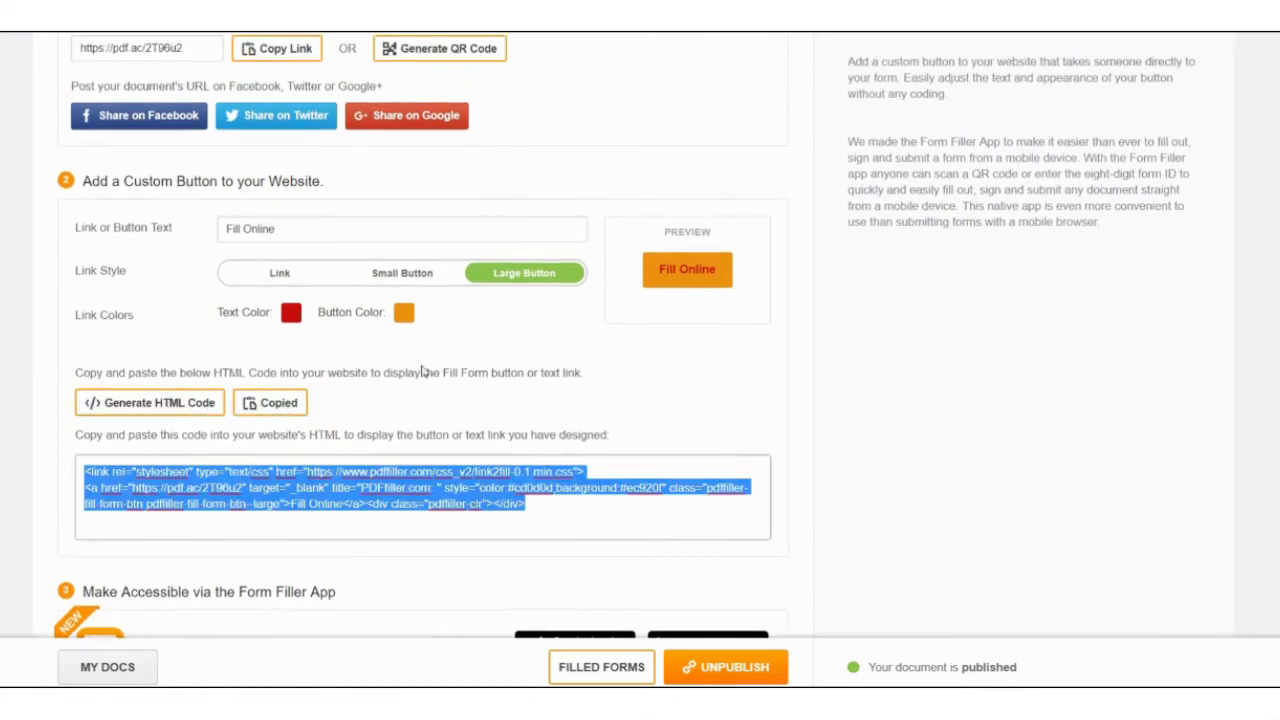
pyautogui.scroll(-3)
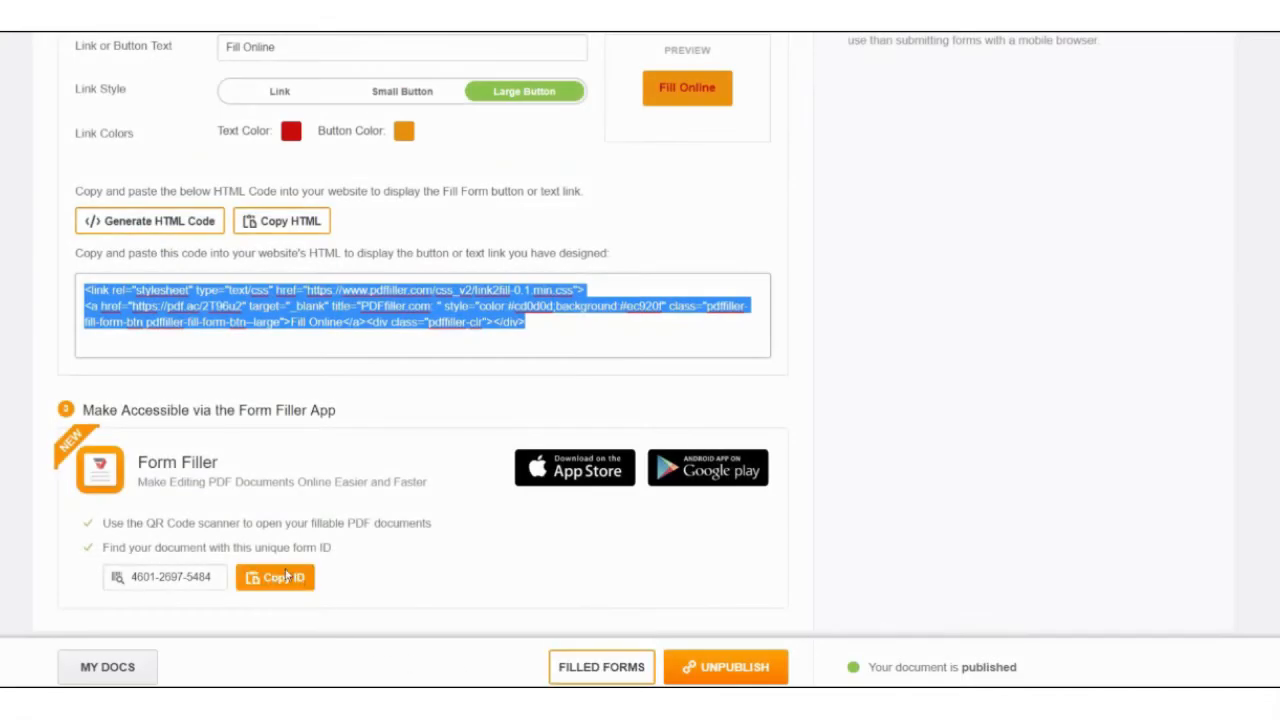
pyautogui.click(275, 577)
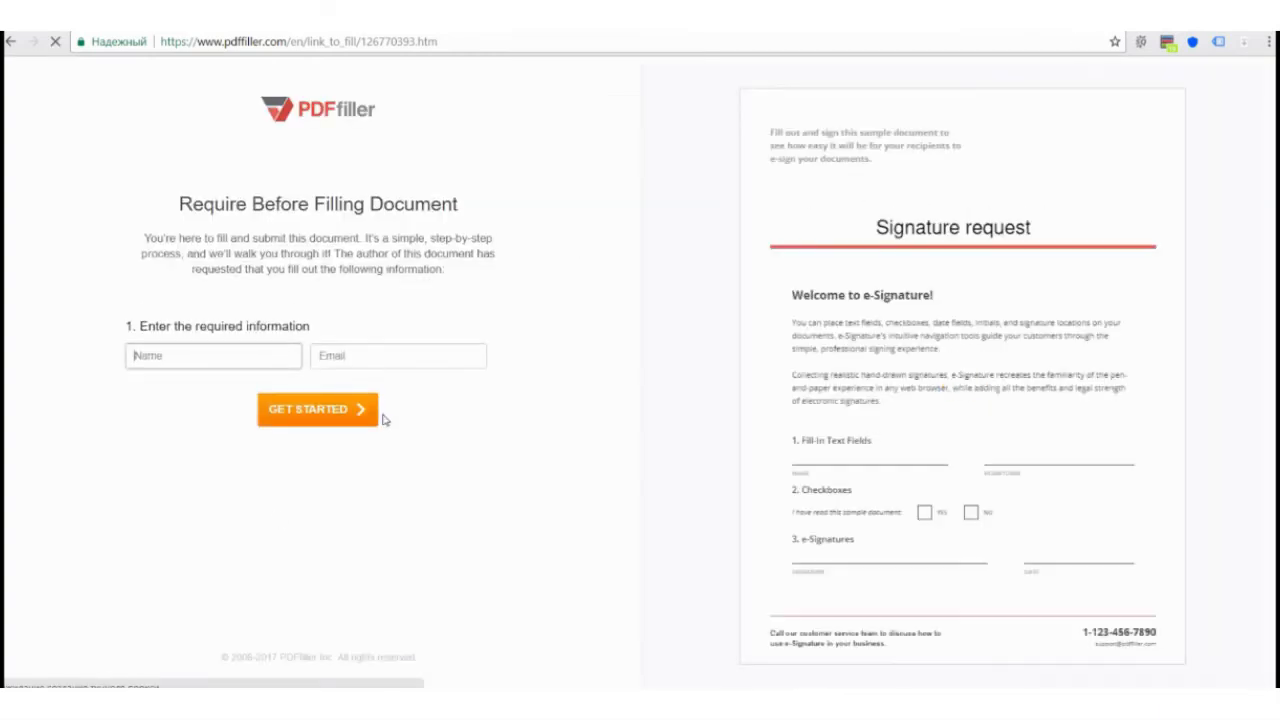
# - Enter the name John and click Get Started on the fill page
pyautogui.write('John')
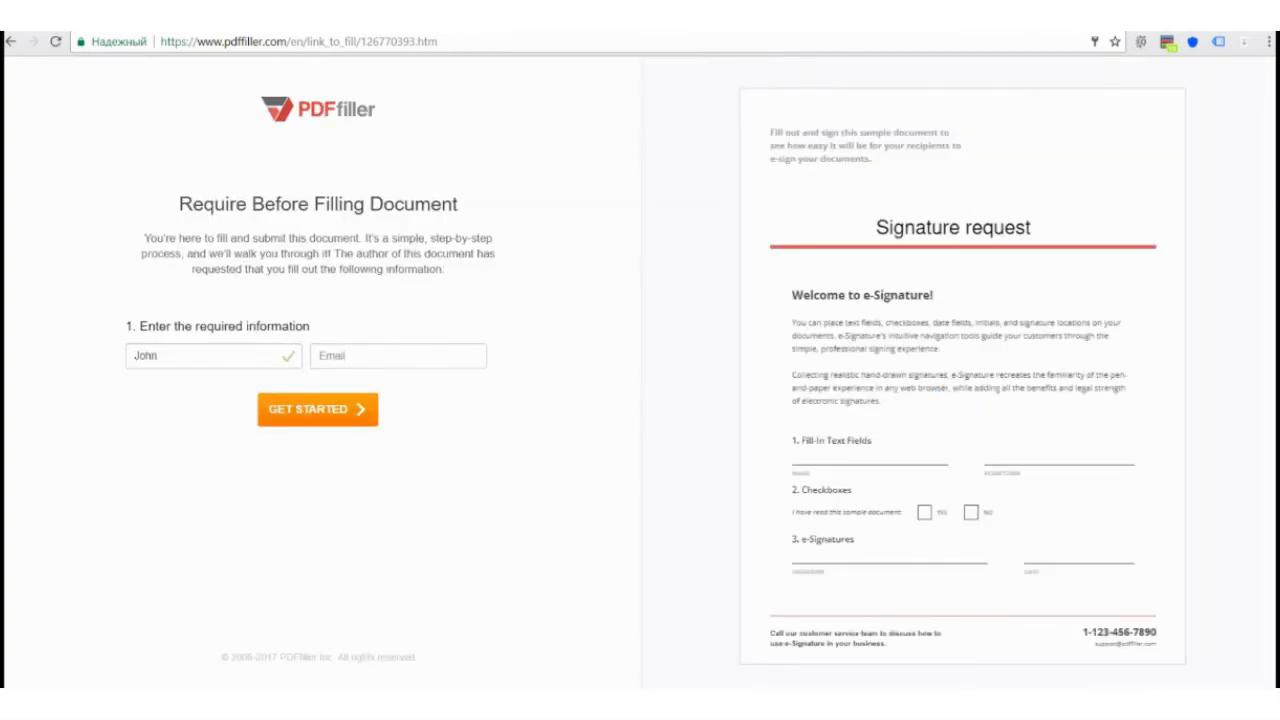
pyautogui.click(317, 409)
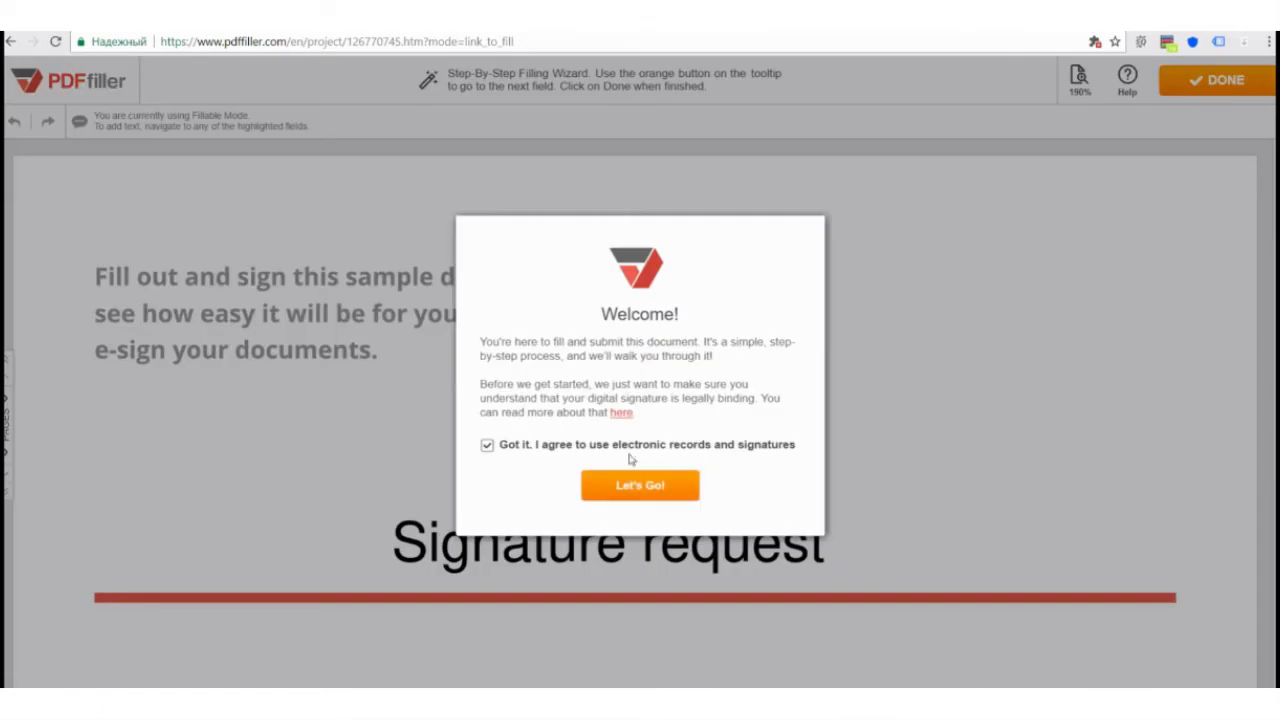
# - Accept e-signing, enter hometown Boston, place the signature, and submit the form
pyautogui.click(639, 485)
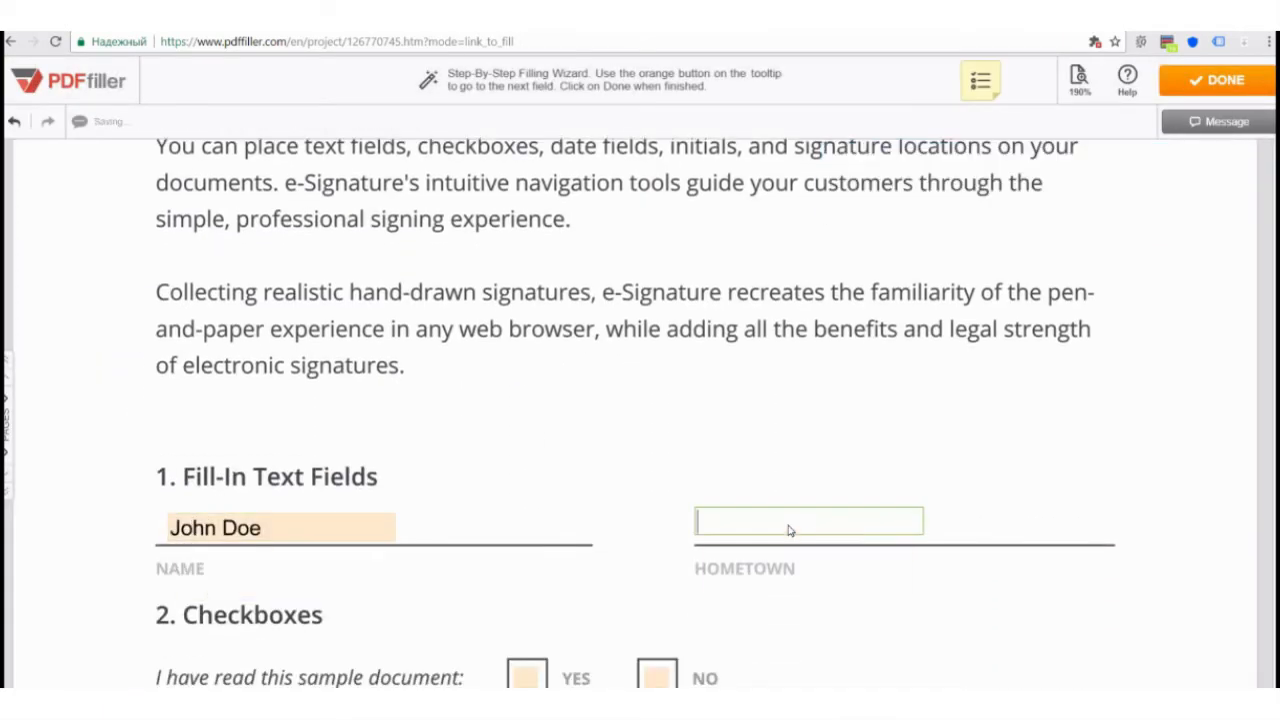
pyautogui.write('Boston')
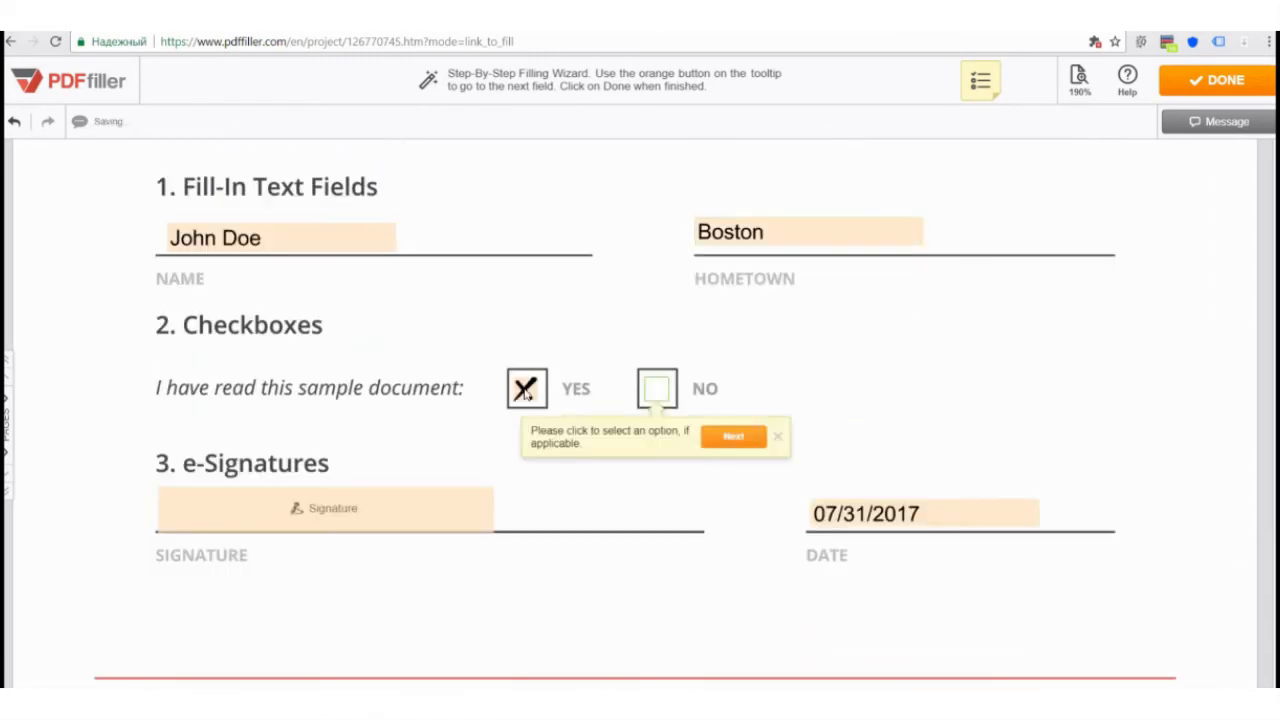
pyautogui.click(324, 508)
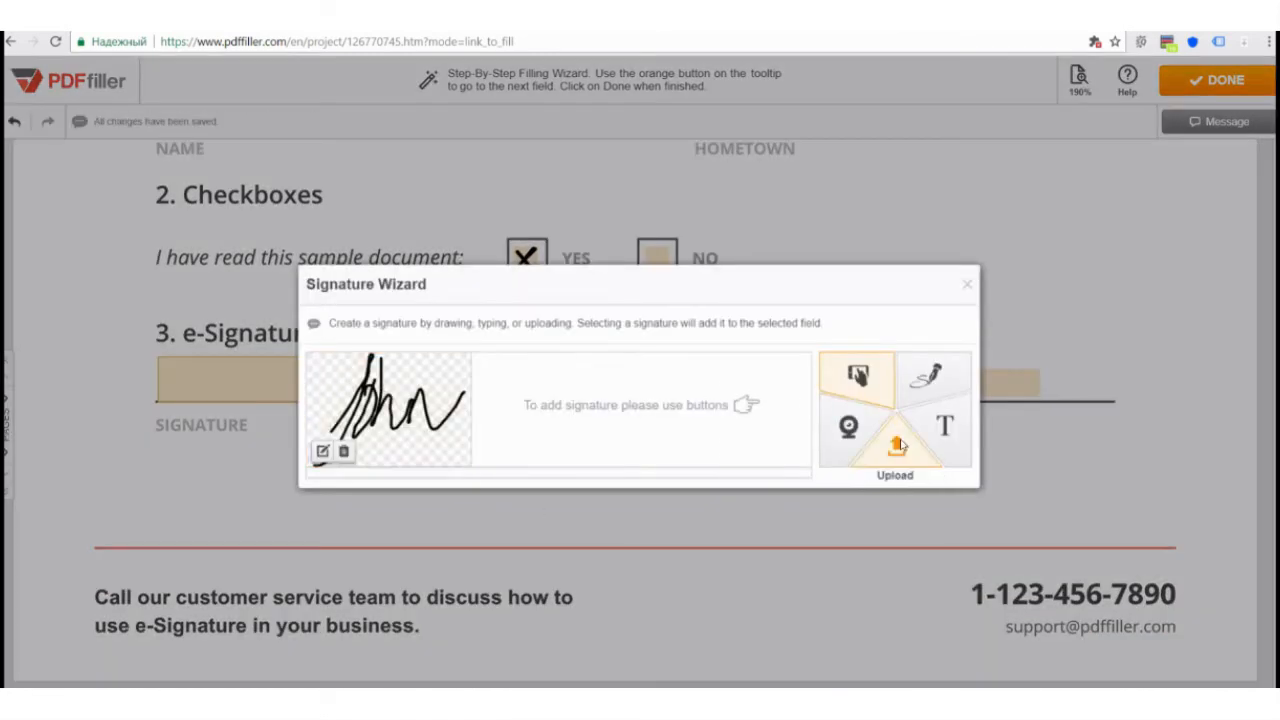
pyautogui.click(390, 405)
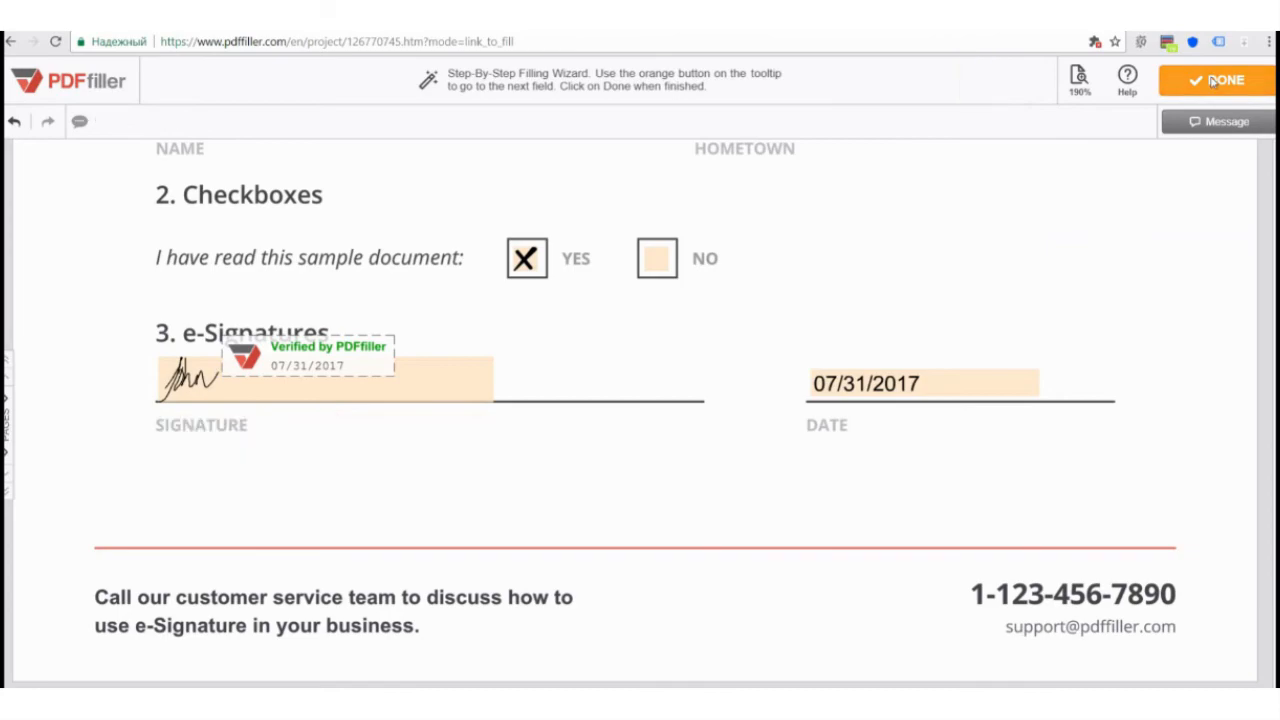
pyautogui.click(1216, 80)
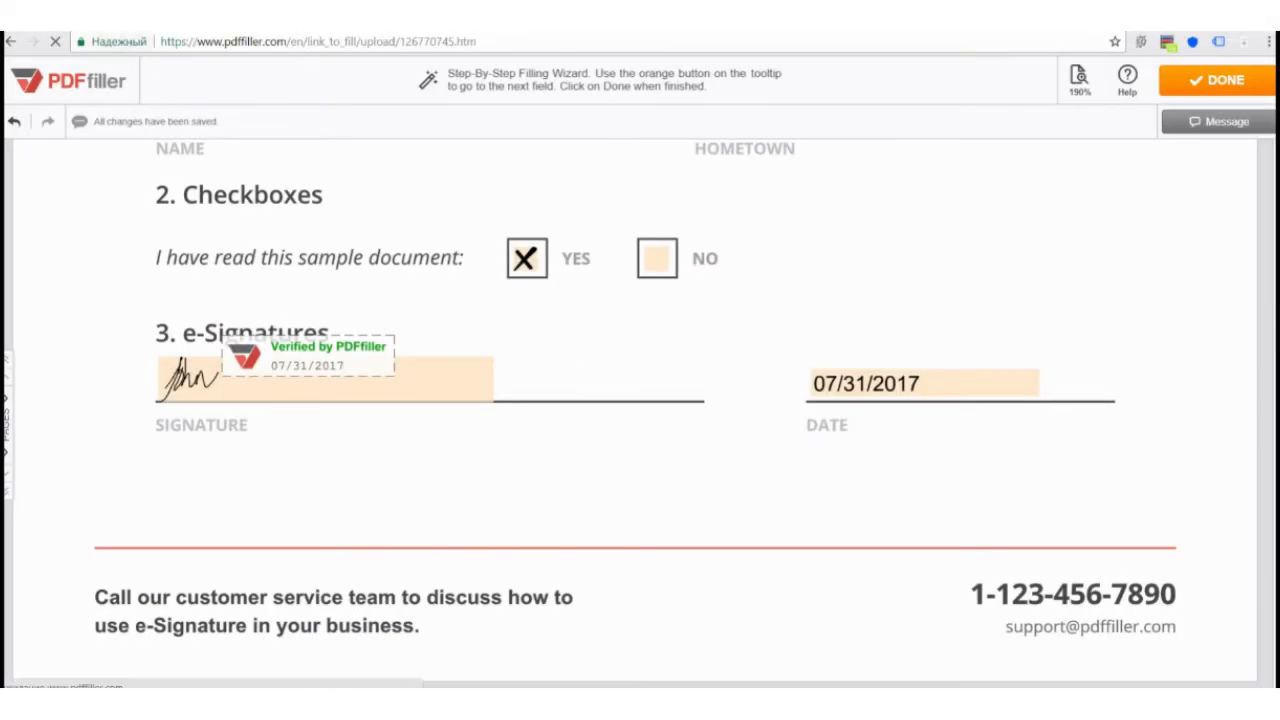
pyautogui.click(1216, 80)
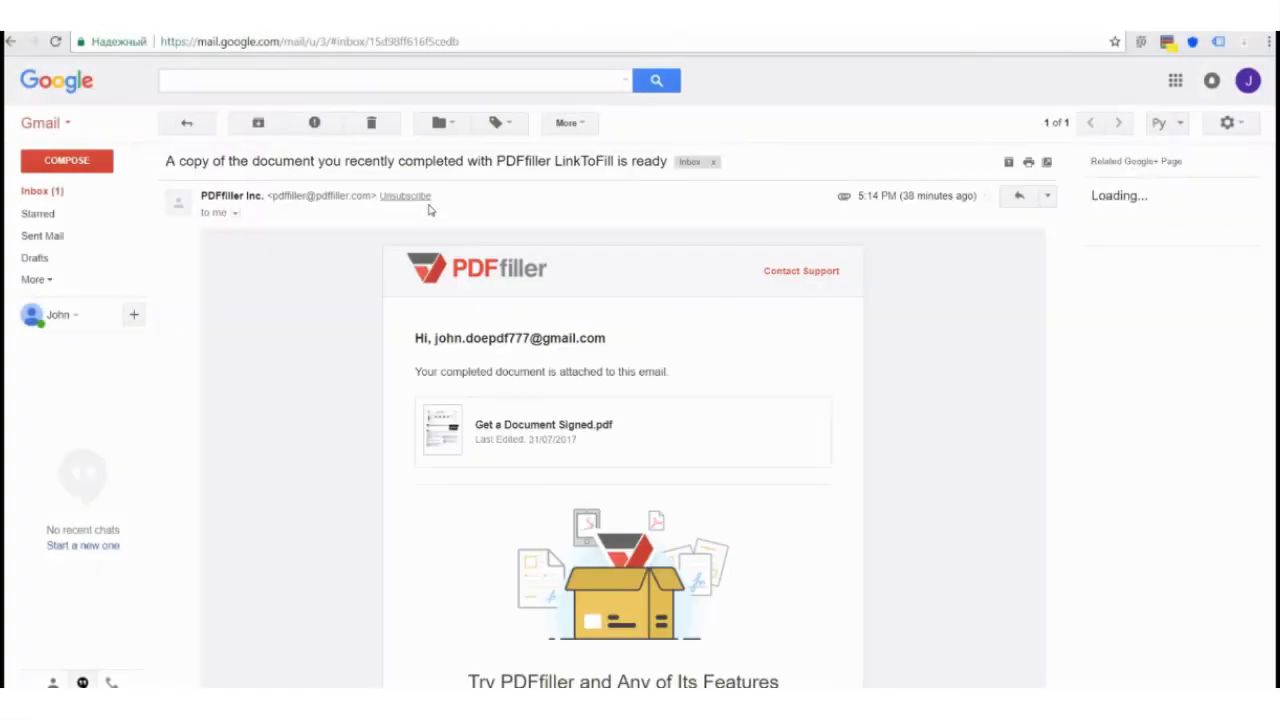
# - Open the 'A filled document has been submitted to you' email from PDFfiller
pyautogui.scroll(-3)
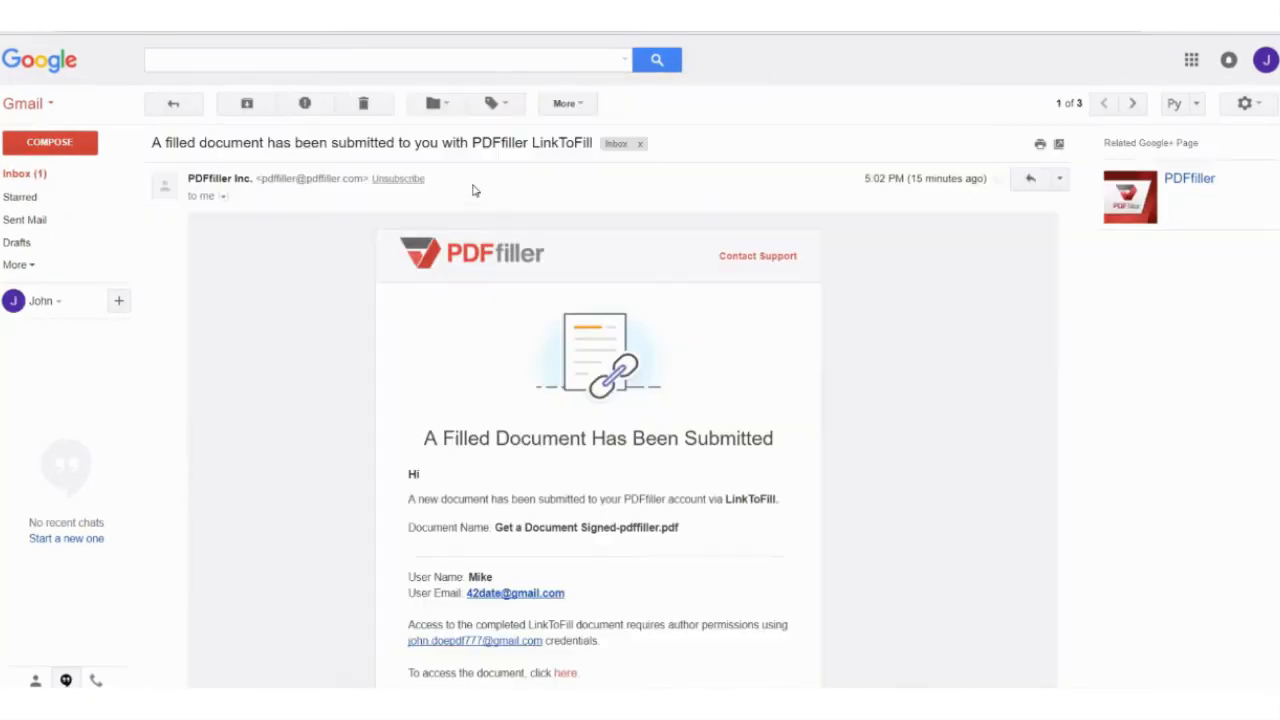
pyautogui.click(564, 672)
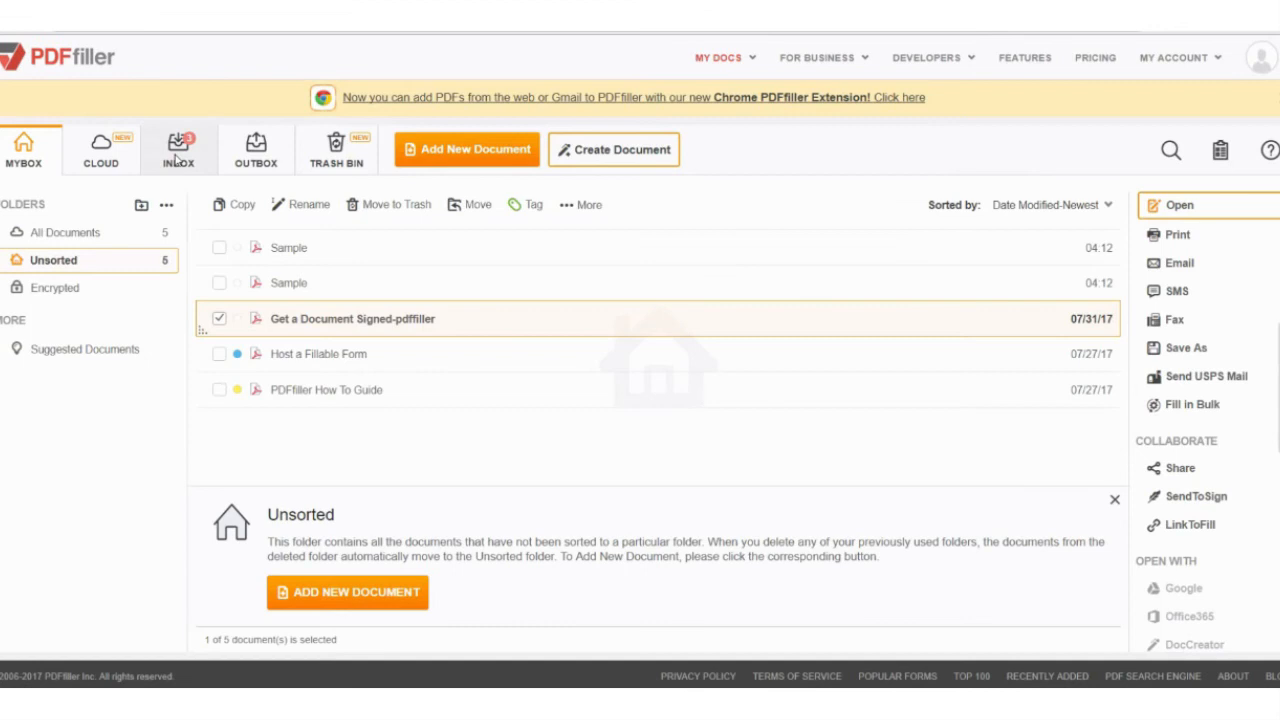
# - Select LinkToFill under Collaboration to list the submitted documents
pyautogui.click(178, 150)
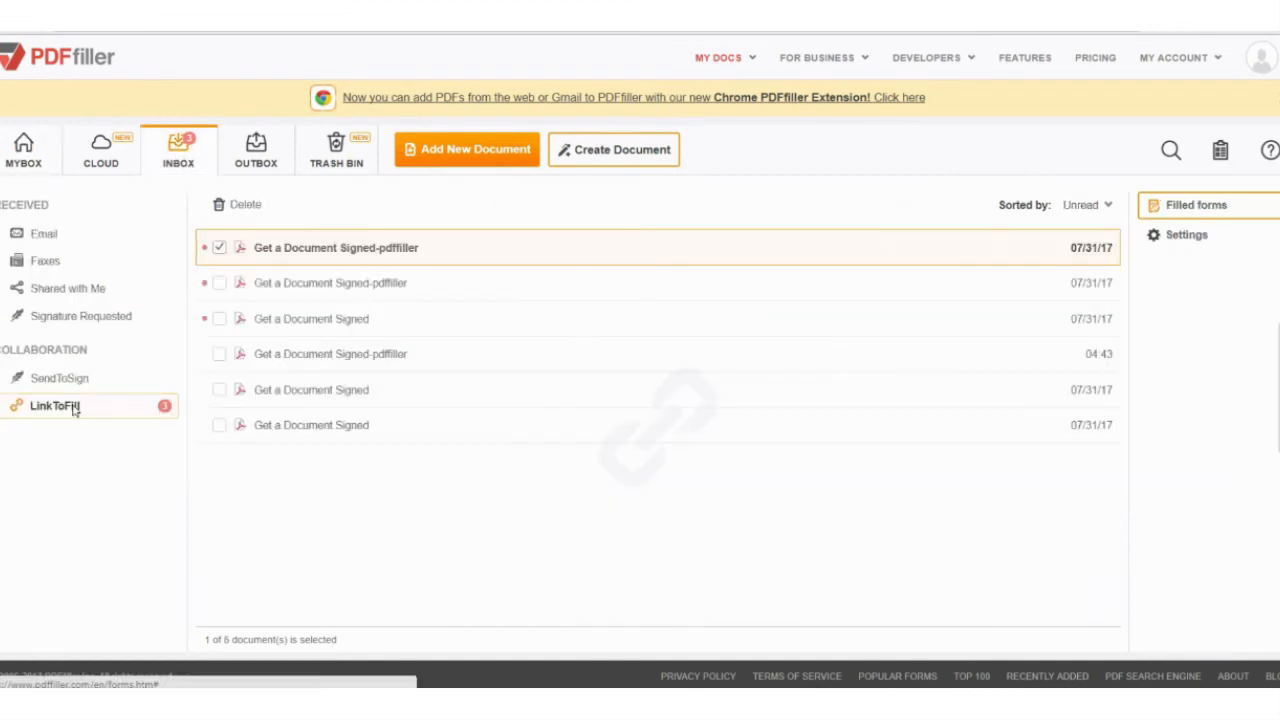